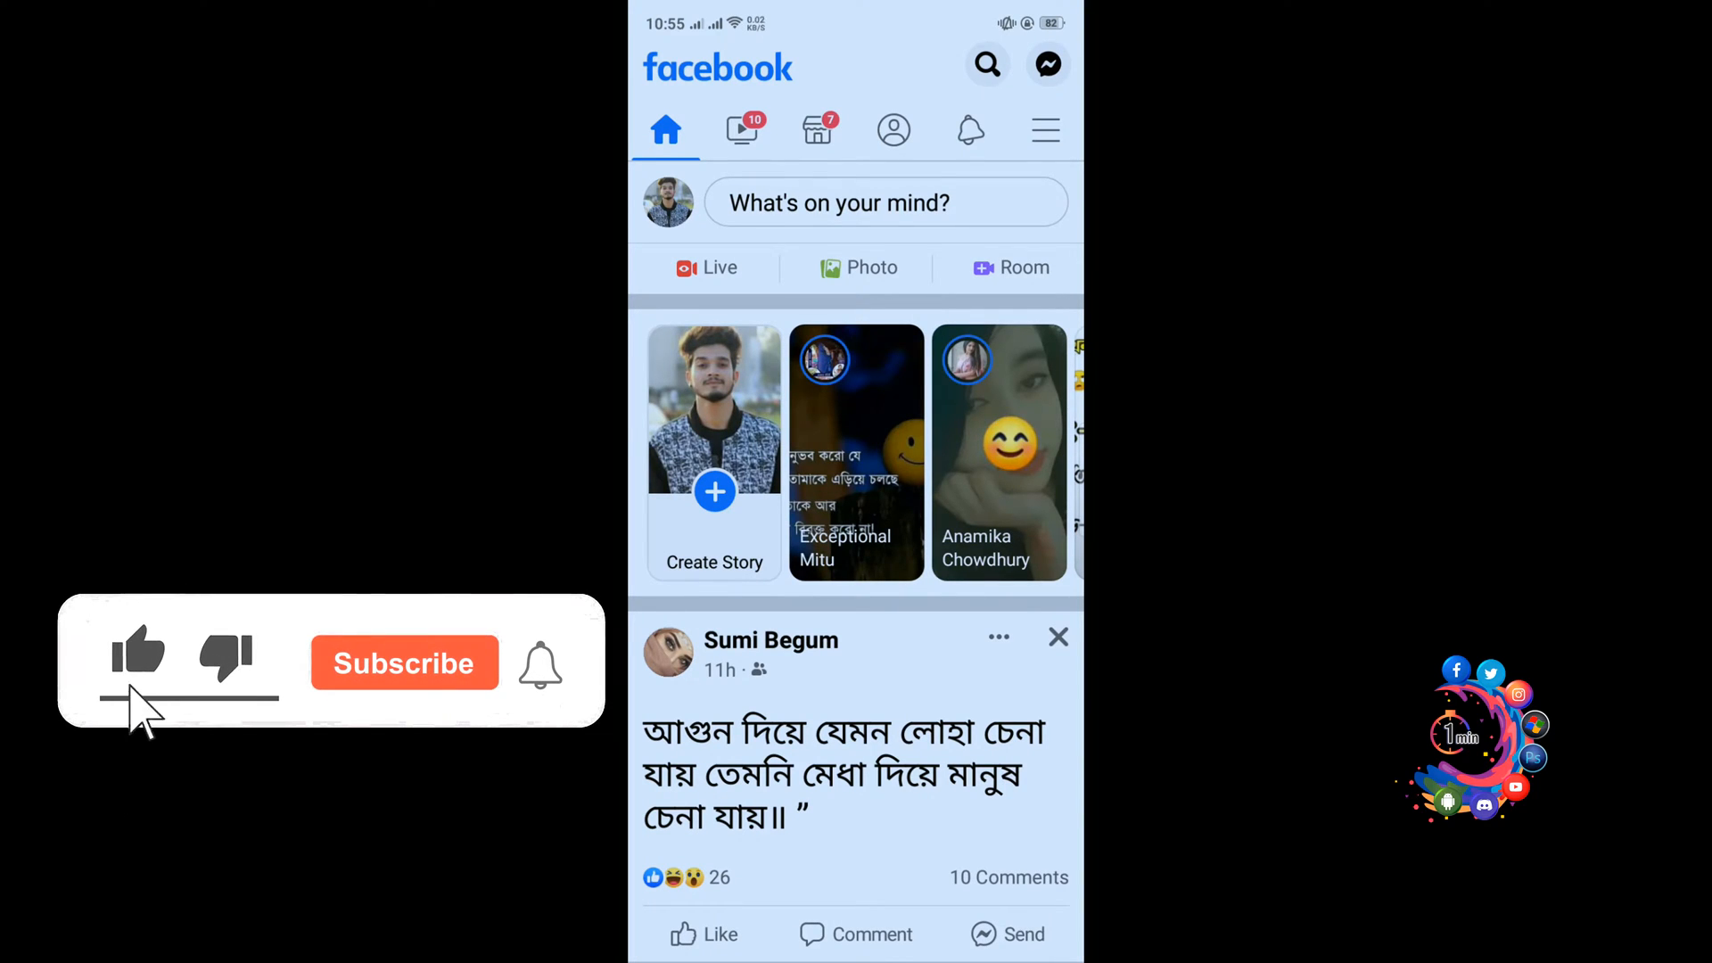
Start a new post from the home feed's 'What's on your mind?' box.
{"action": "left_click", "coordinate": [404, 662]}
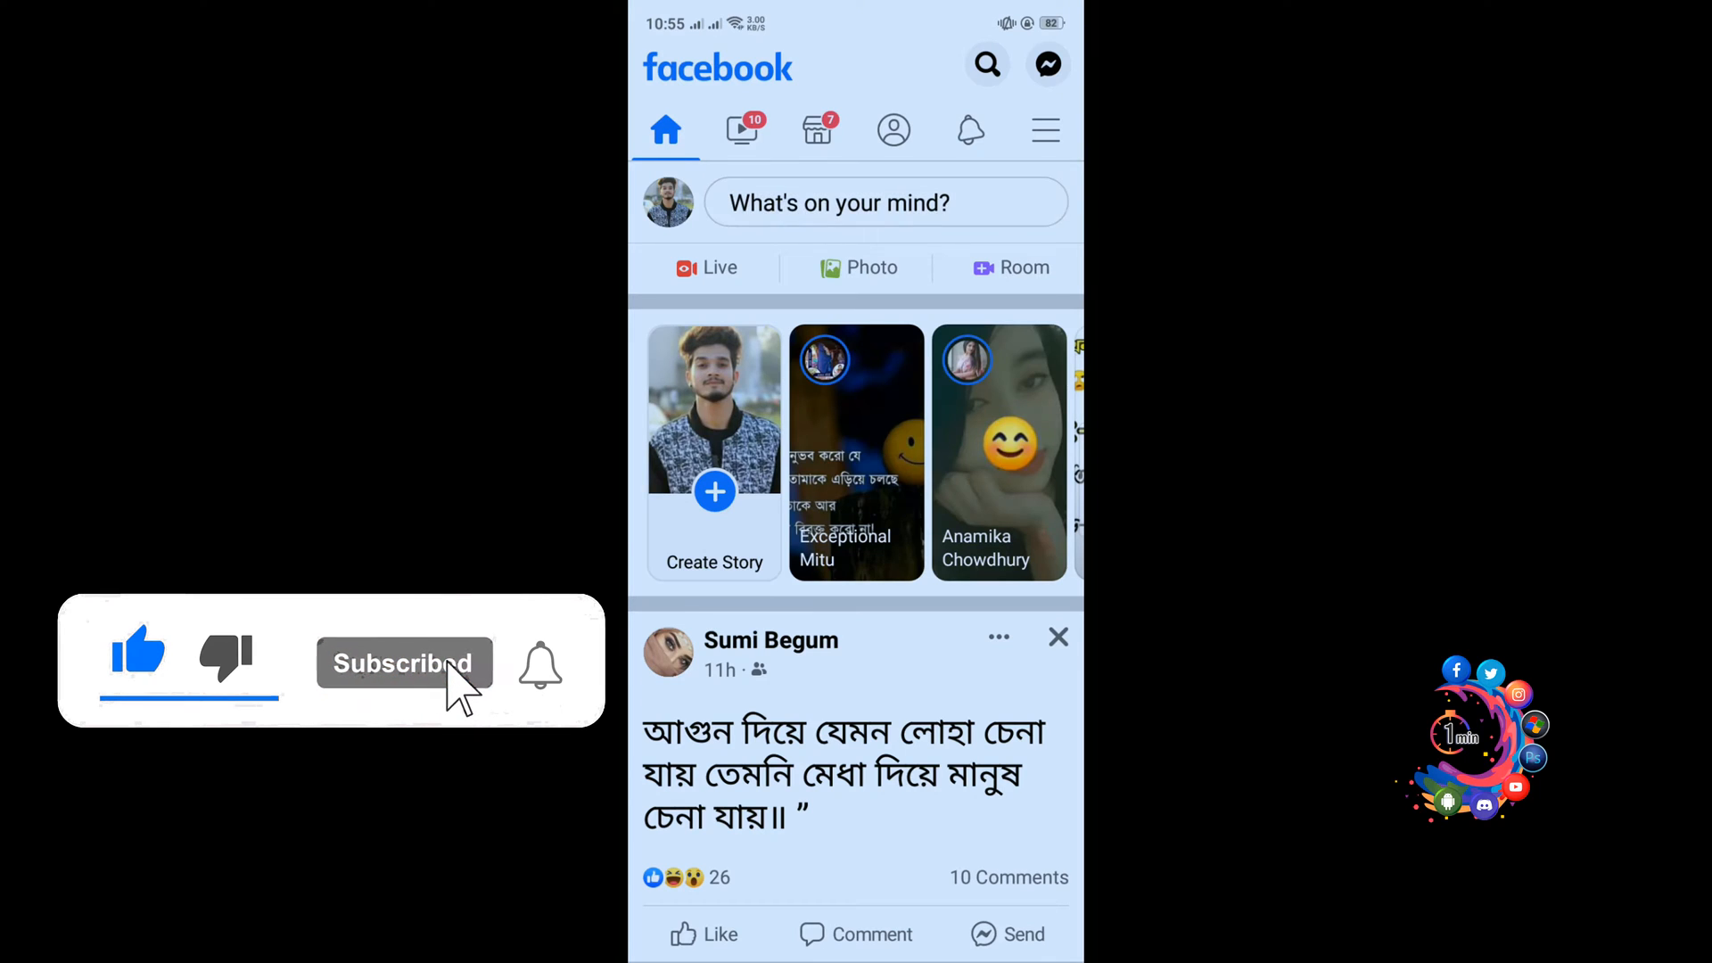
{"action": "left_click", "coordinate": [884, 203]}
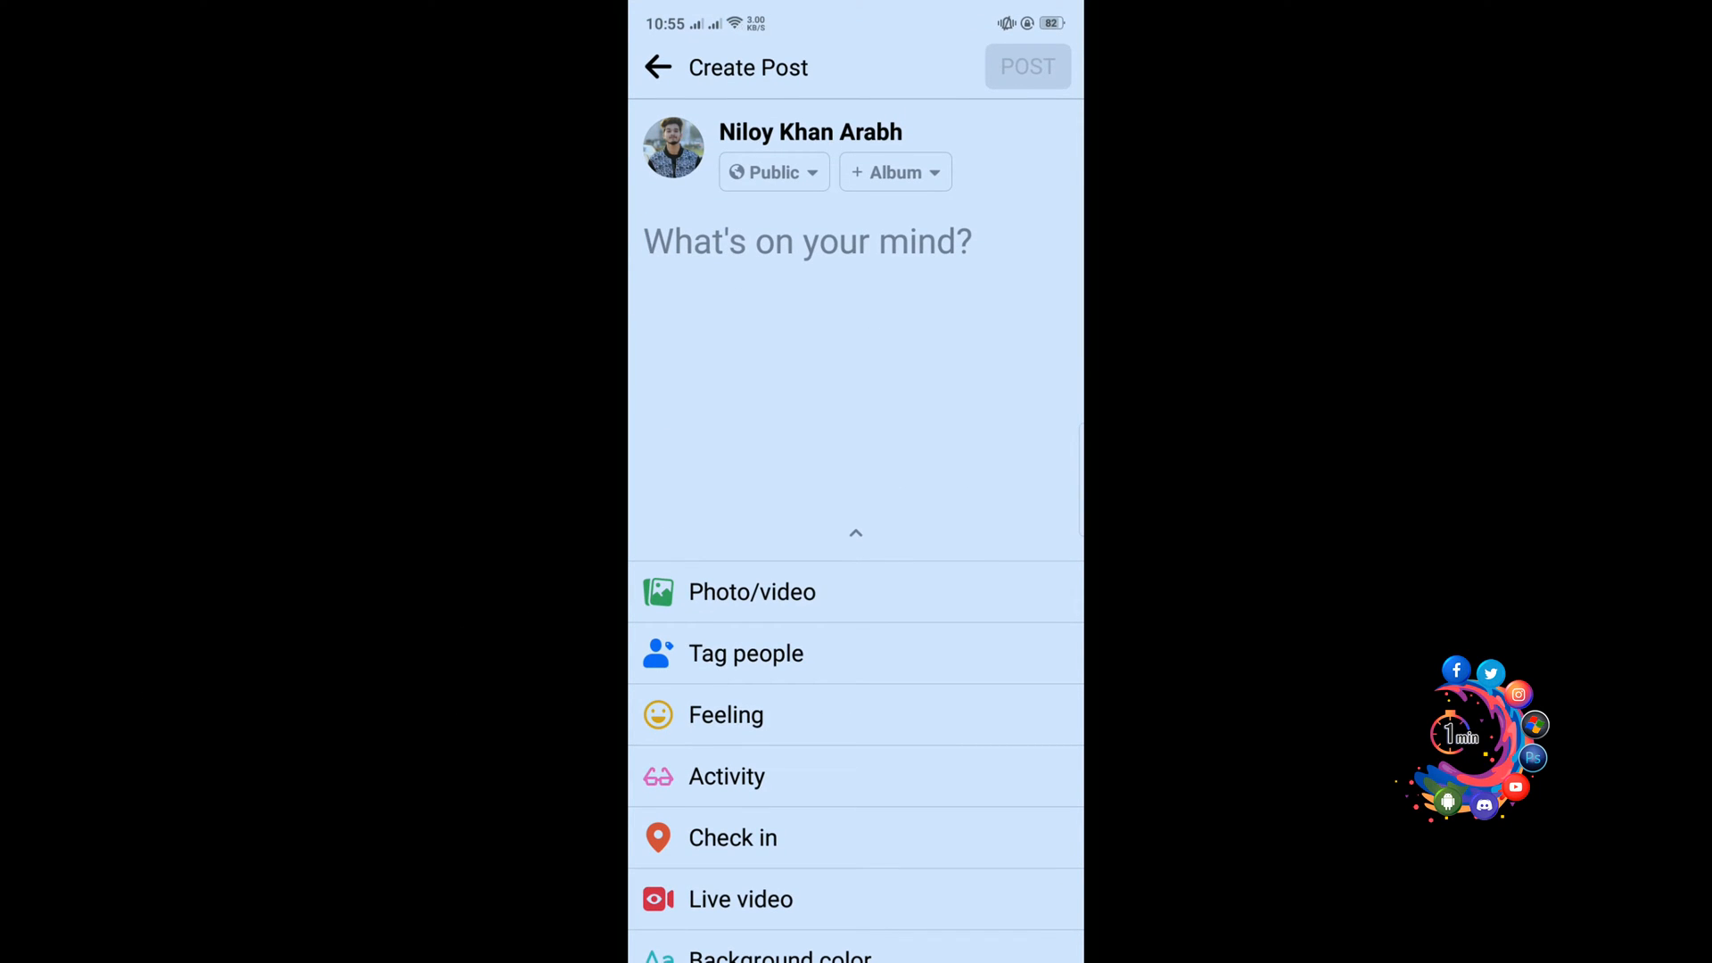
Write 'Hello' in the post and back out so the save-draft prompt appears.
{"action": "left_click", "coordinate": [808, 242]}
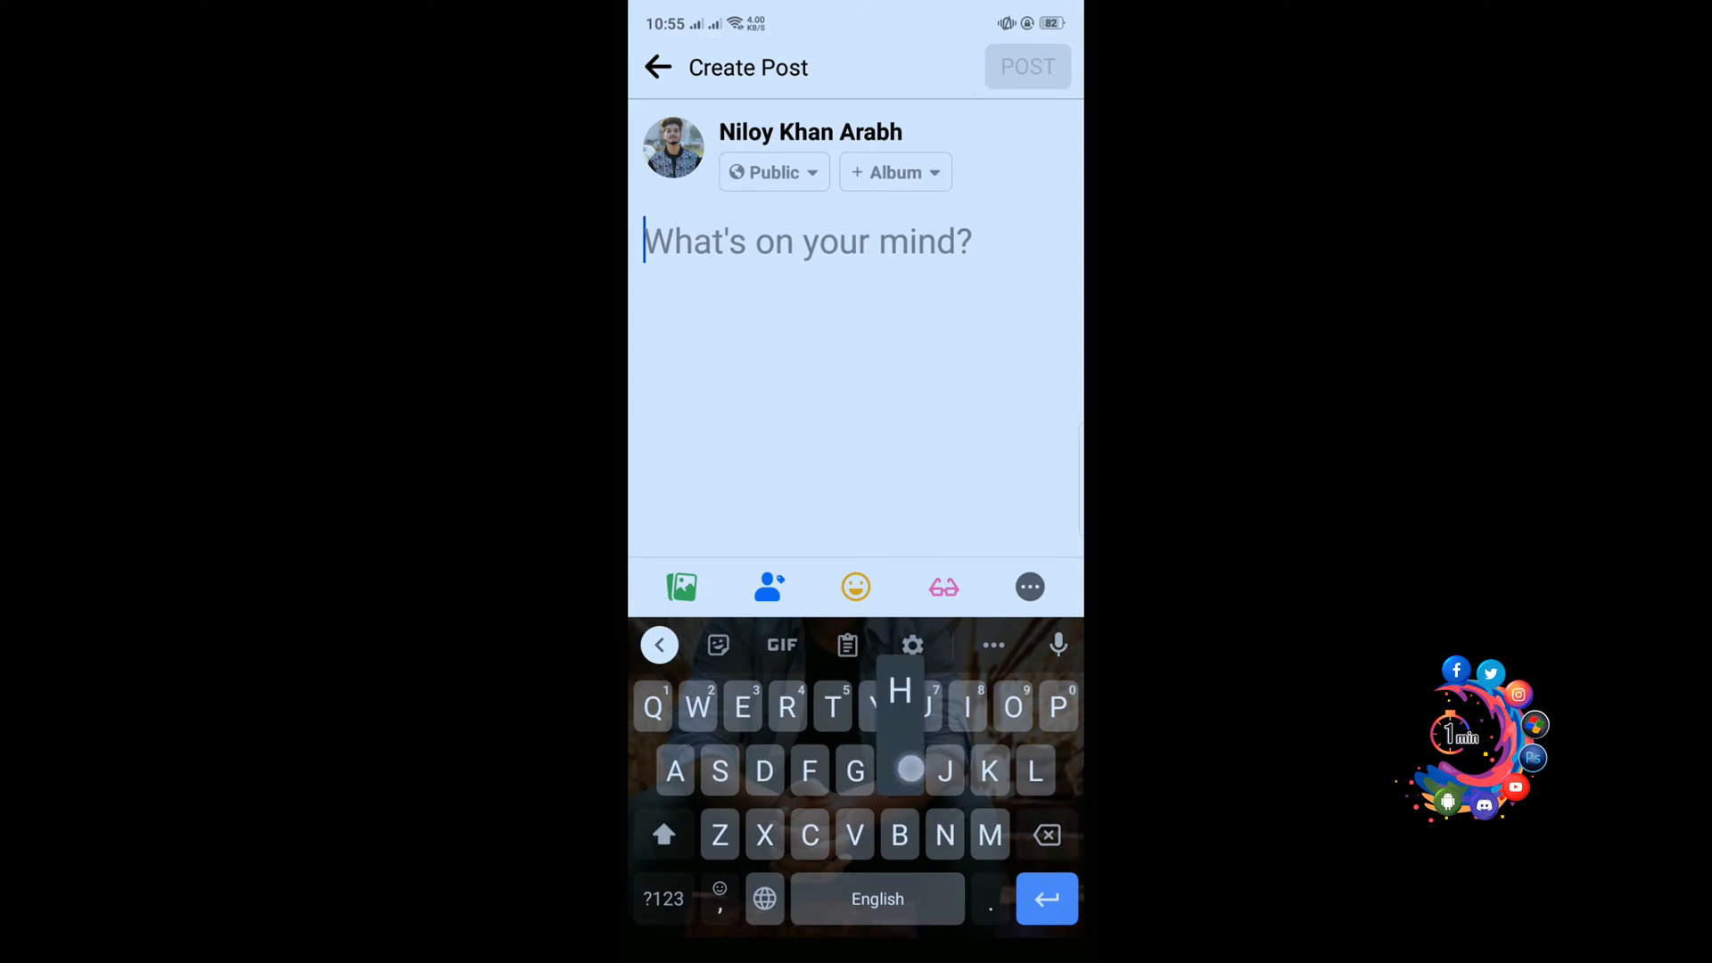
{"action": "type", "text": "Hello"}
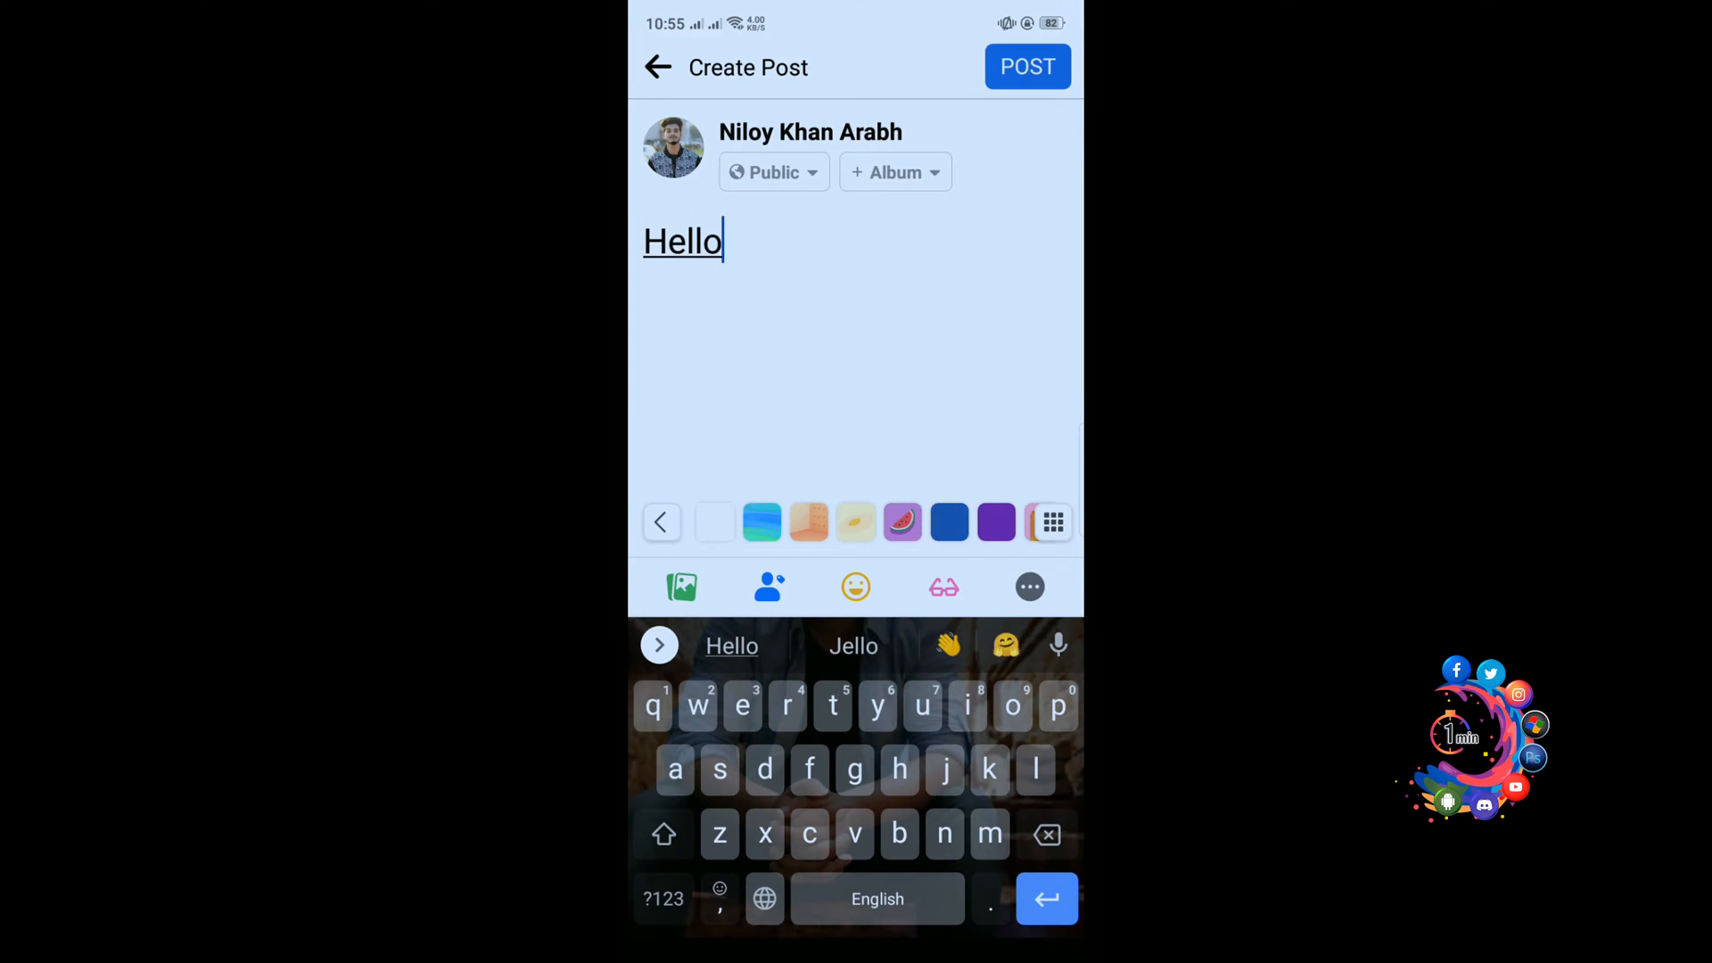
{"action": "left_click", "coordinate": [658, 67]}
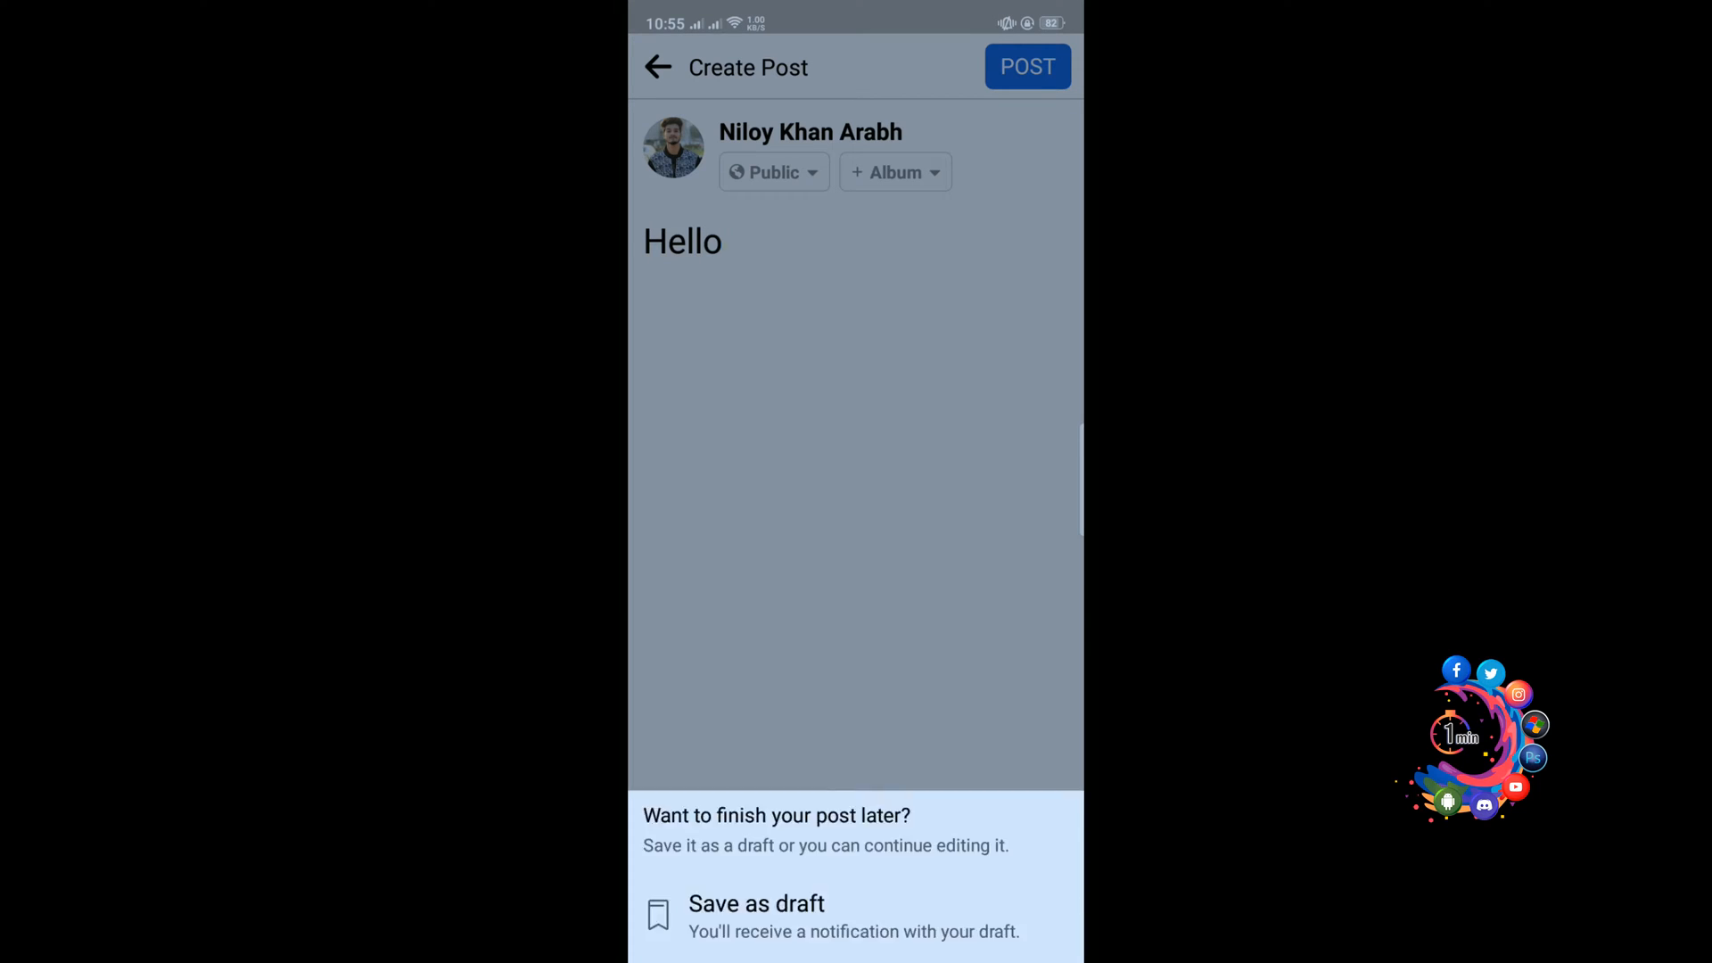
Save the 'Hello' post as an unpublished draft.
{"action": "left_click", "coordinate": [657, 67]}
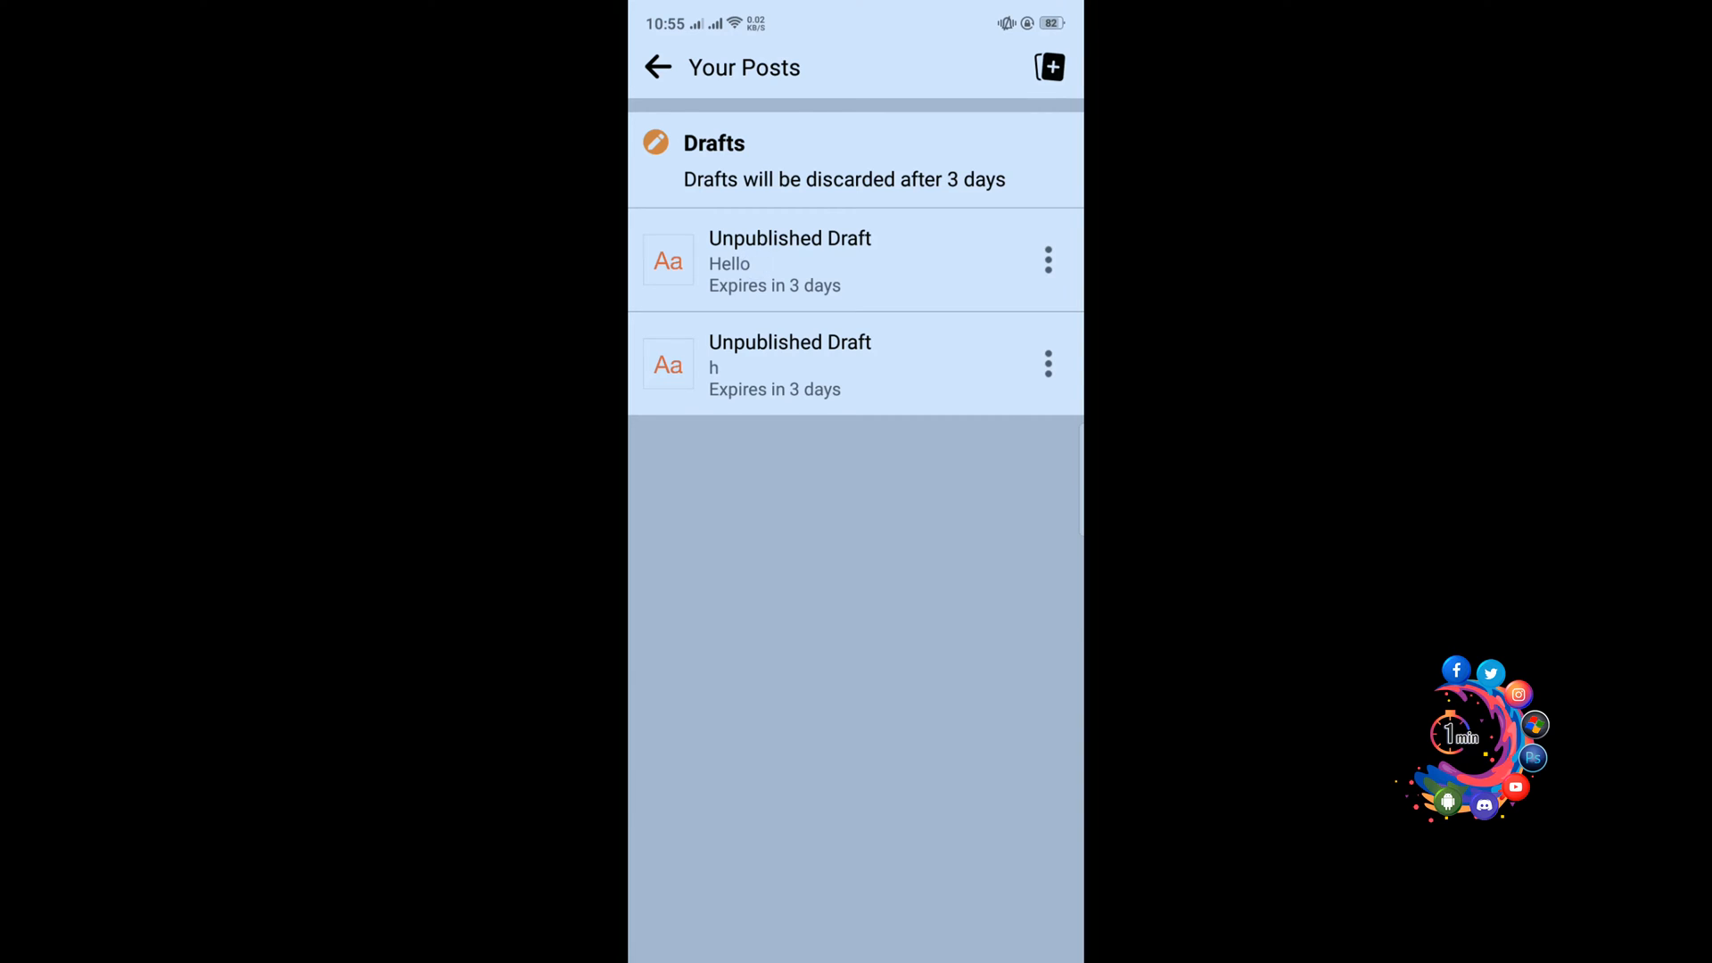
Write a second post reading 'Hi' and back out to the save-or-discard prompt.
{"action": "left_click", "coordinate": [656, 67]}
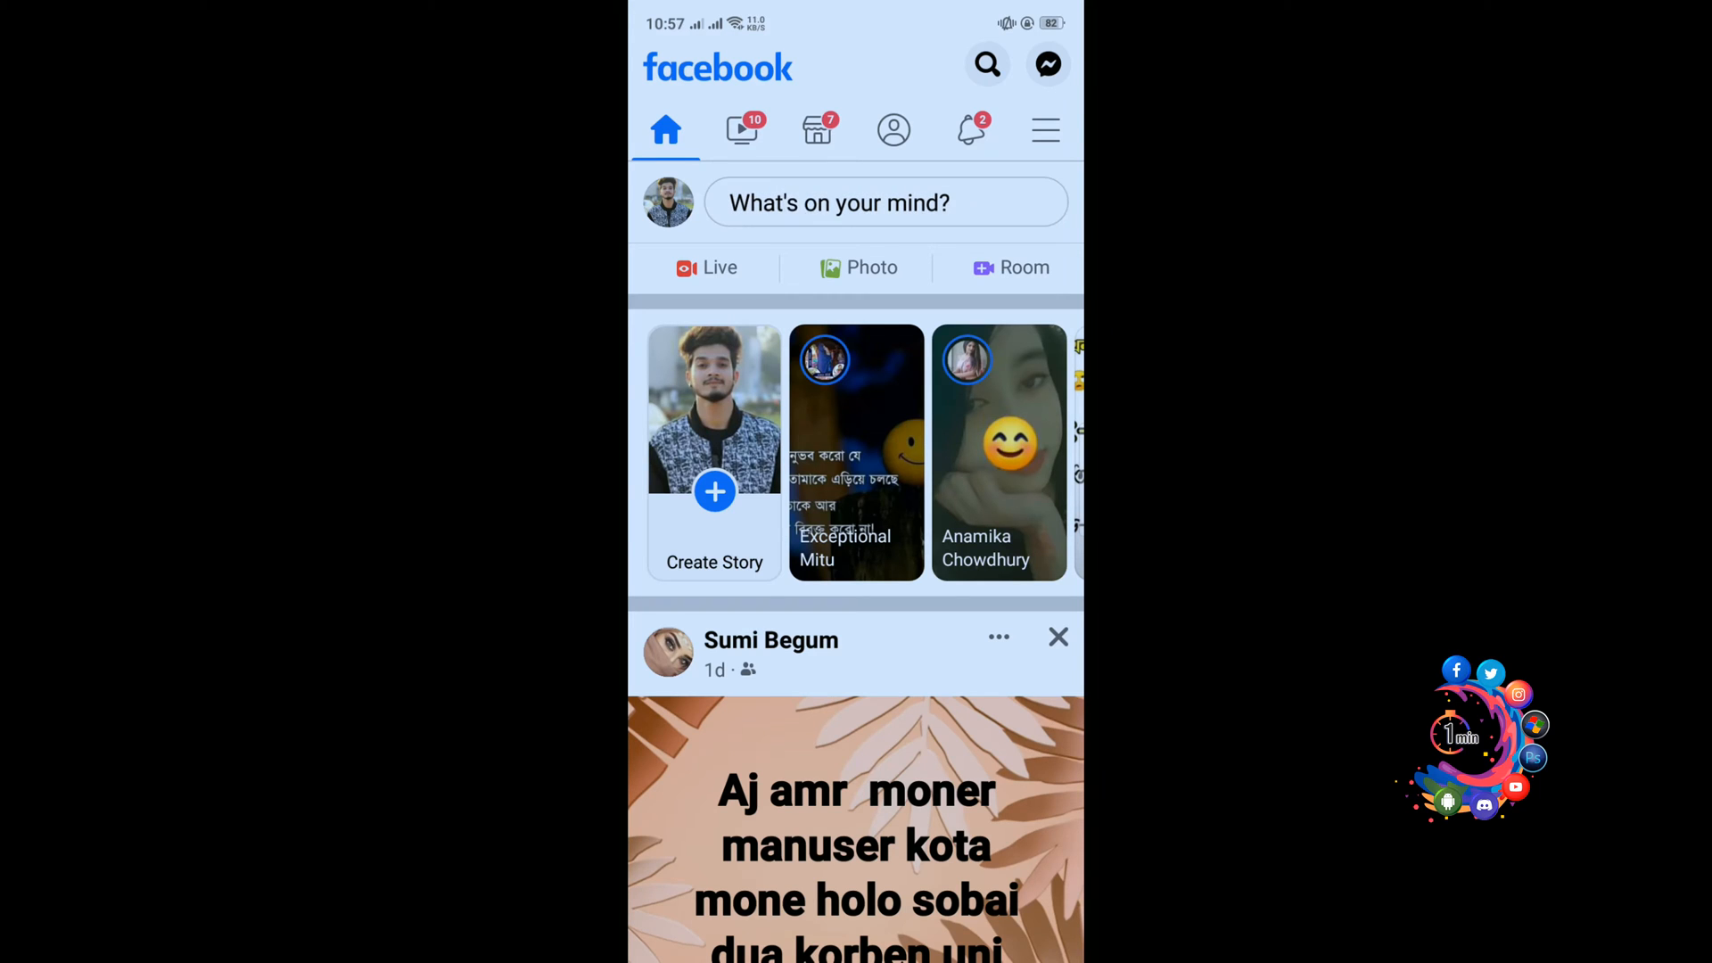
{"action": "left_click", "coordinate": [885, 202]}
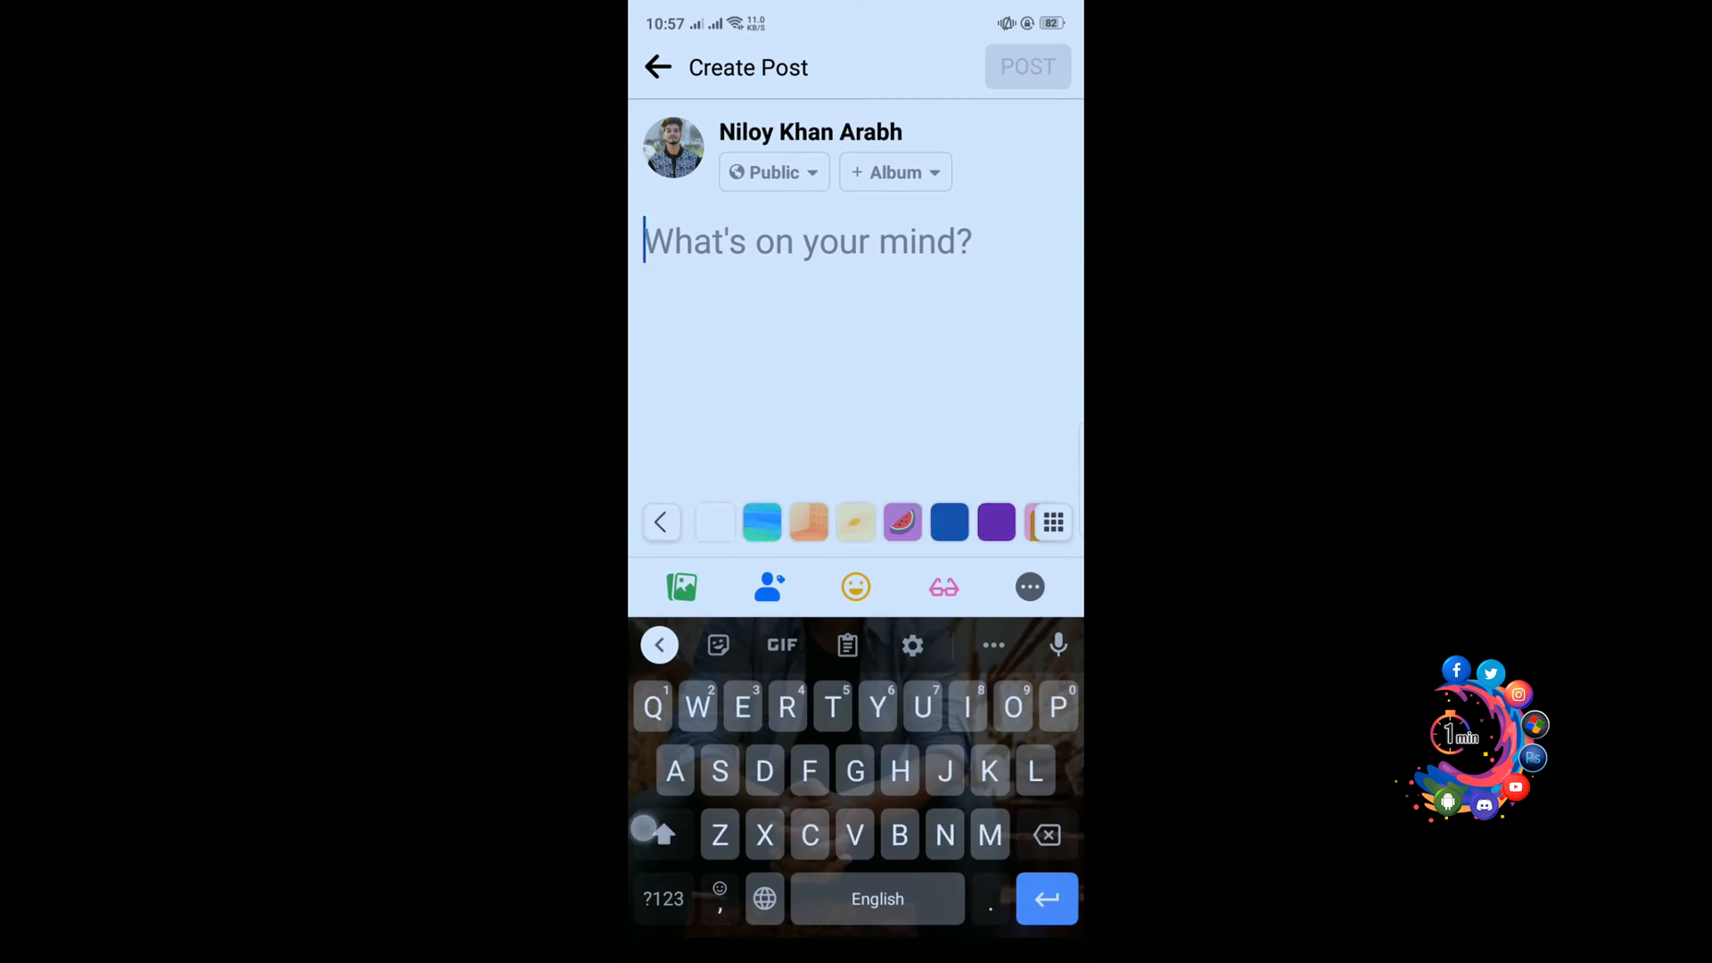
{"action": "type", "text": "Hi"}
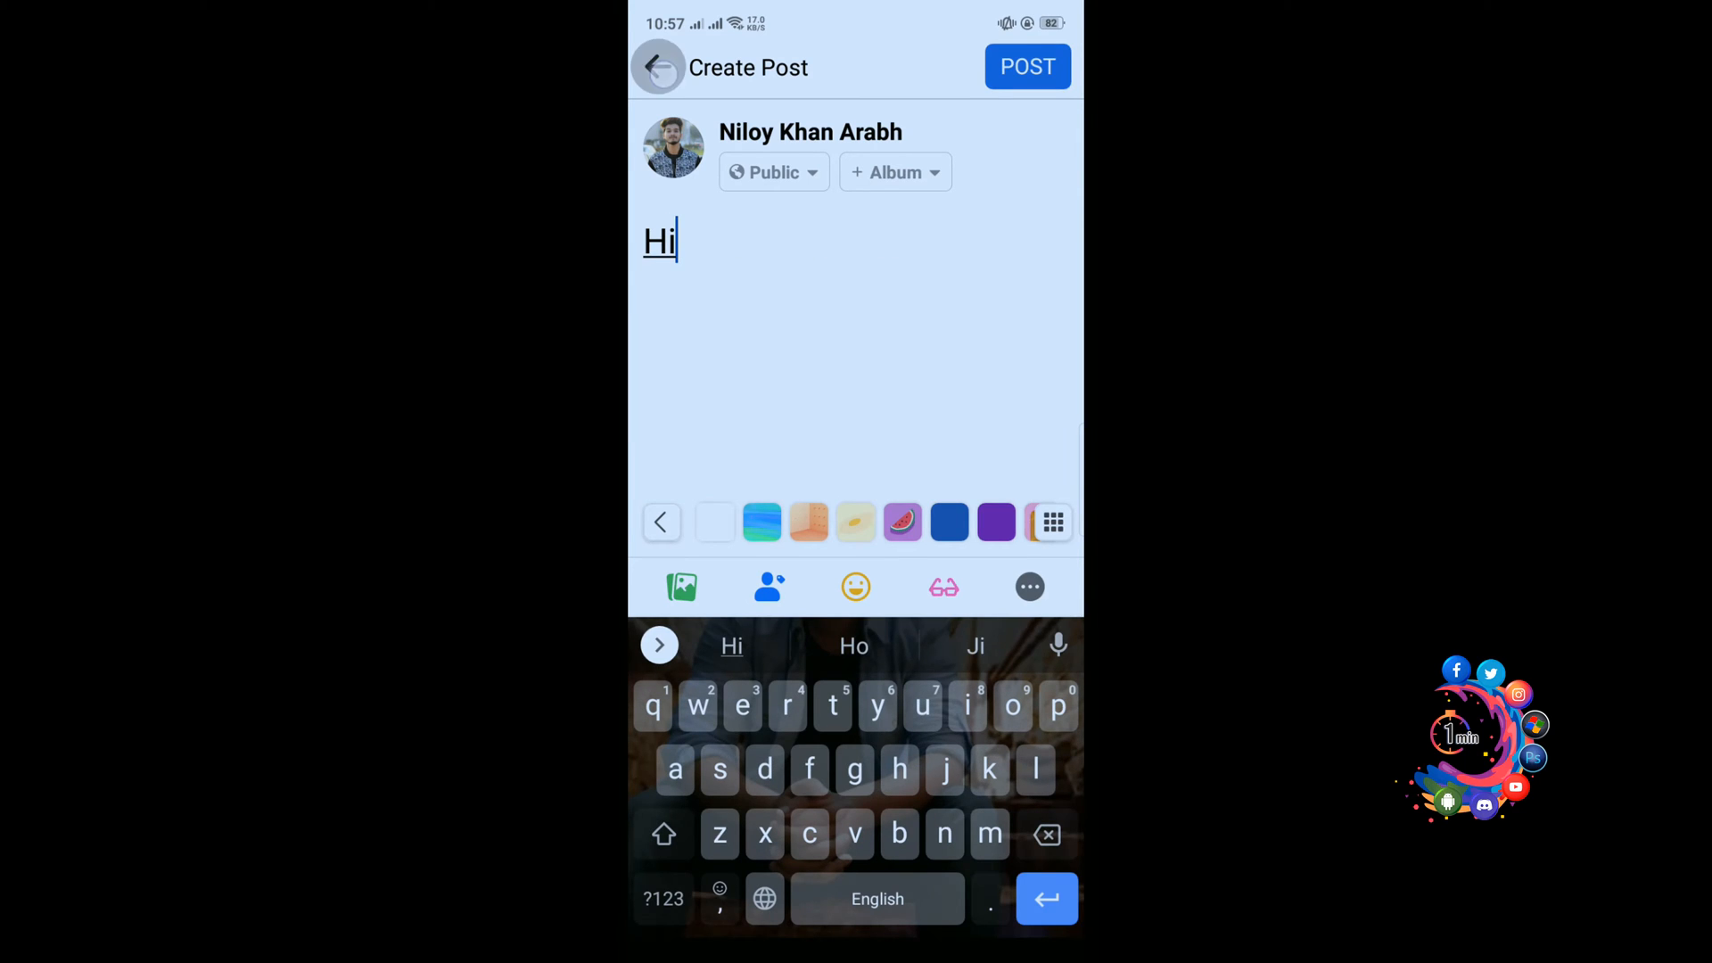
{"action": "left_click", "coordinate": [658, 66]}
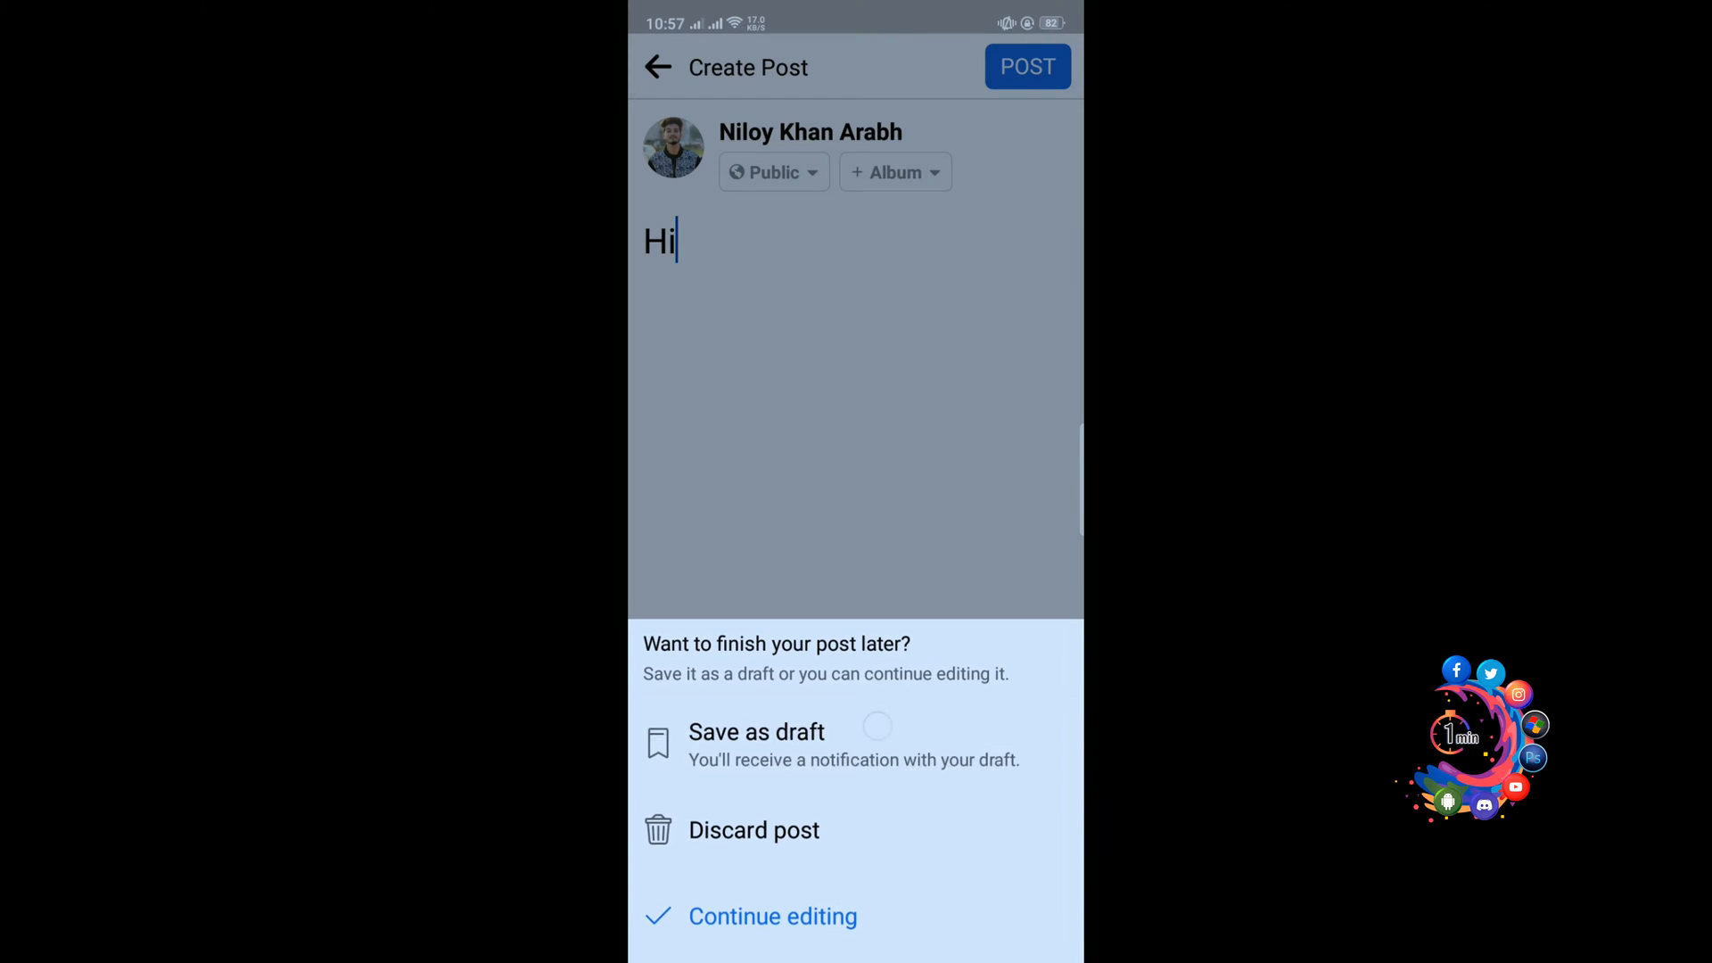
Save the 'Hi' post as a third unpublished draft.
{"action": "left_click", "coordinate": [753, 830]}
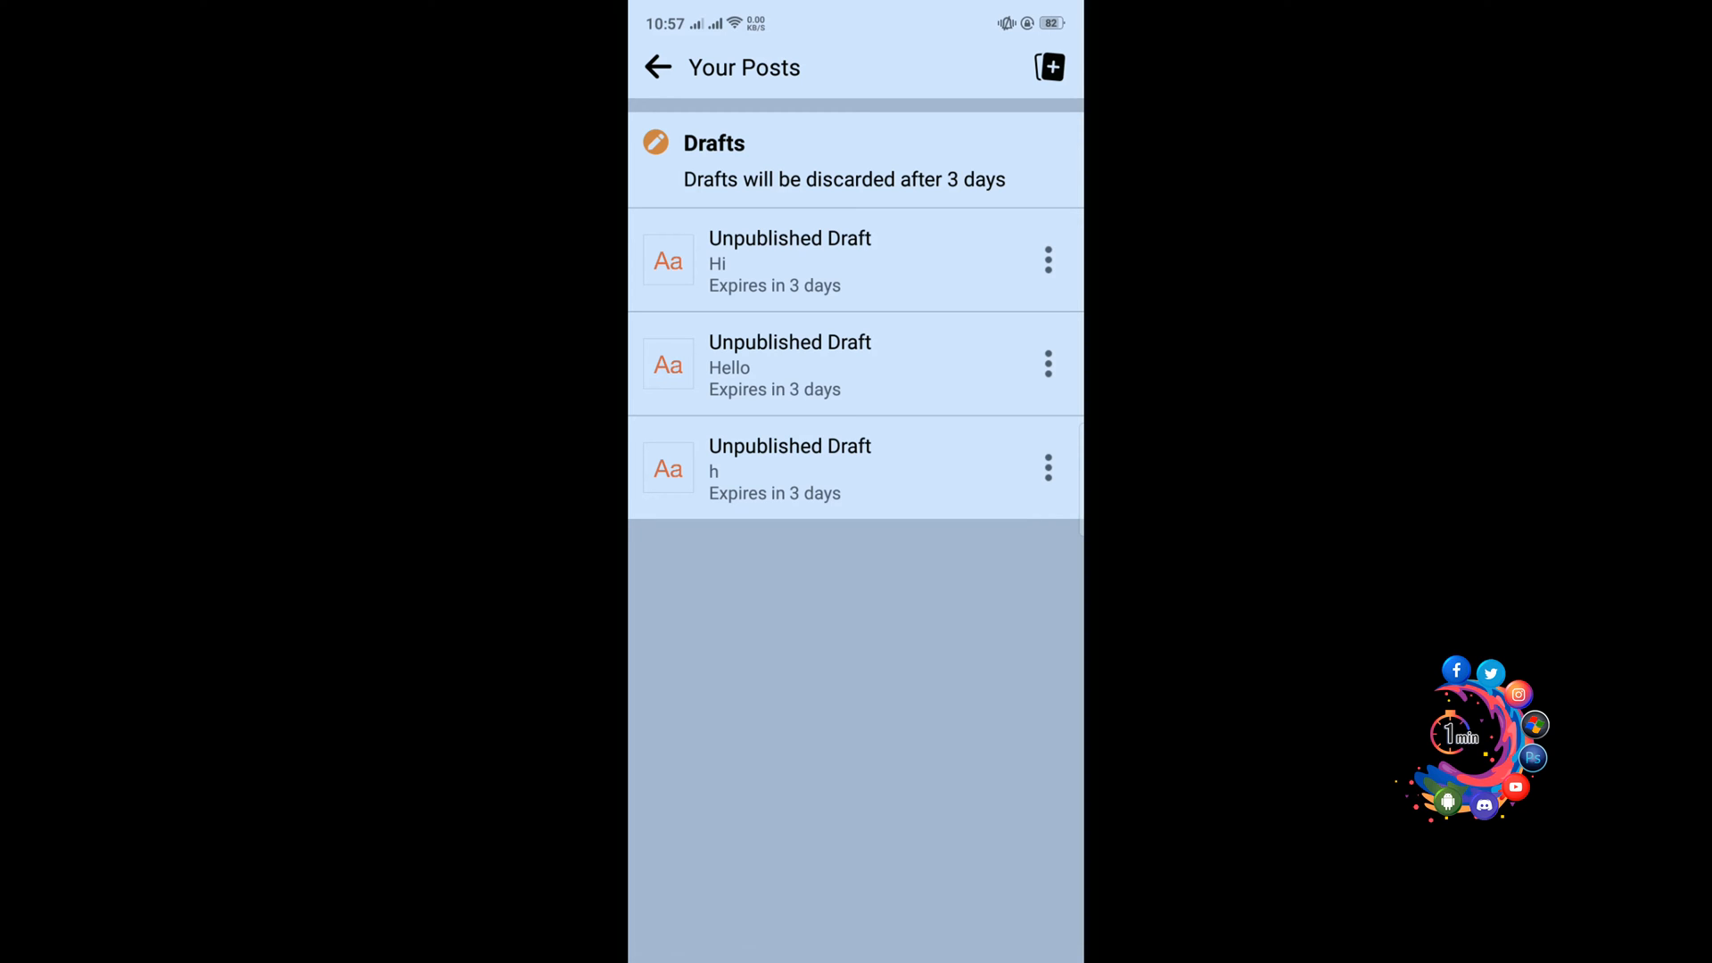
Discard the 'Hi' draft and confirm its deletion, leaving Hello and h.
{"action": "left_click", "coordinate": [1046, 260]}
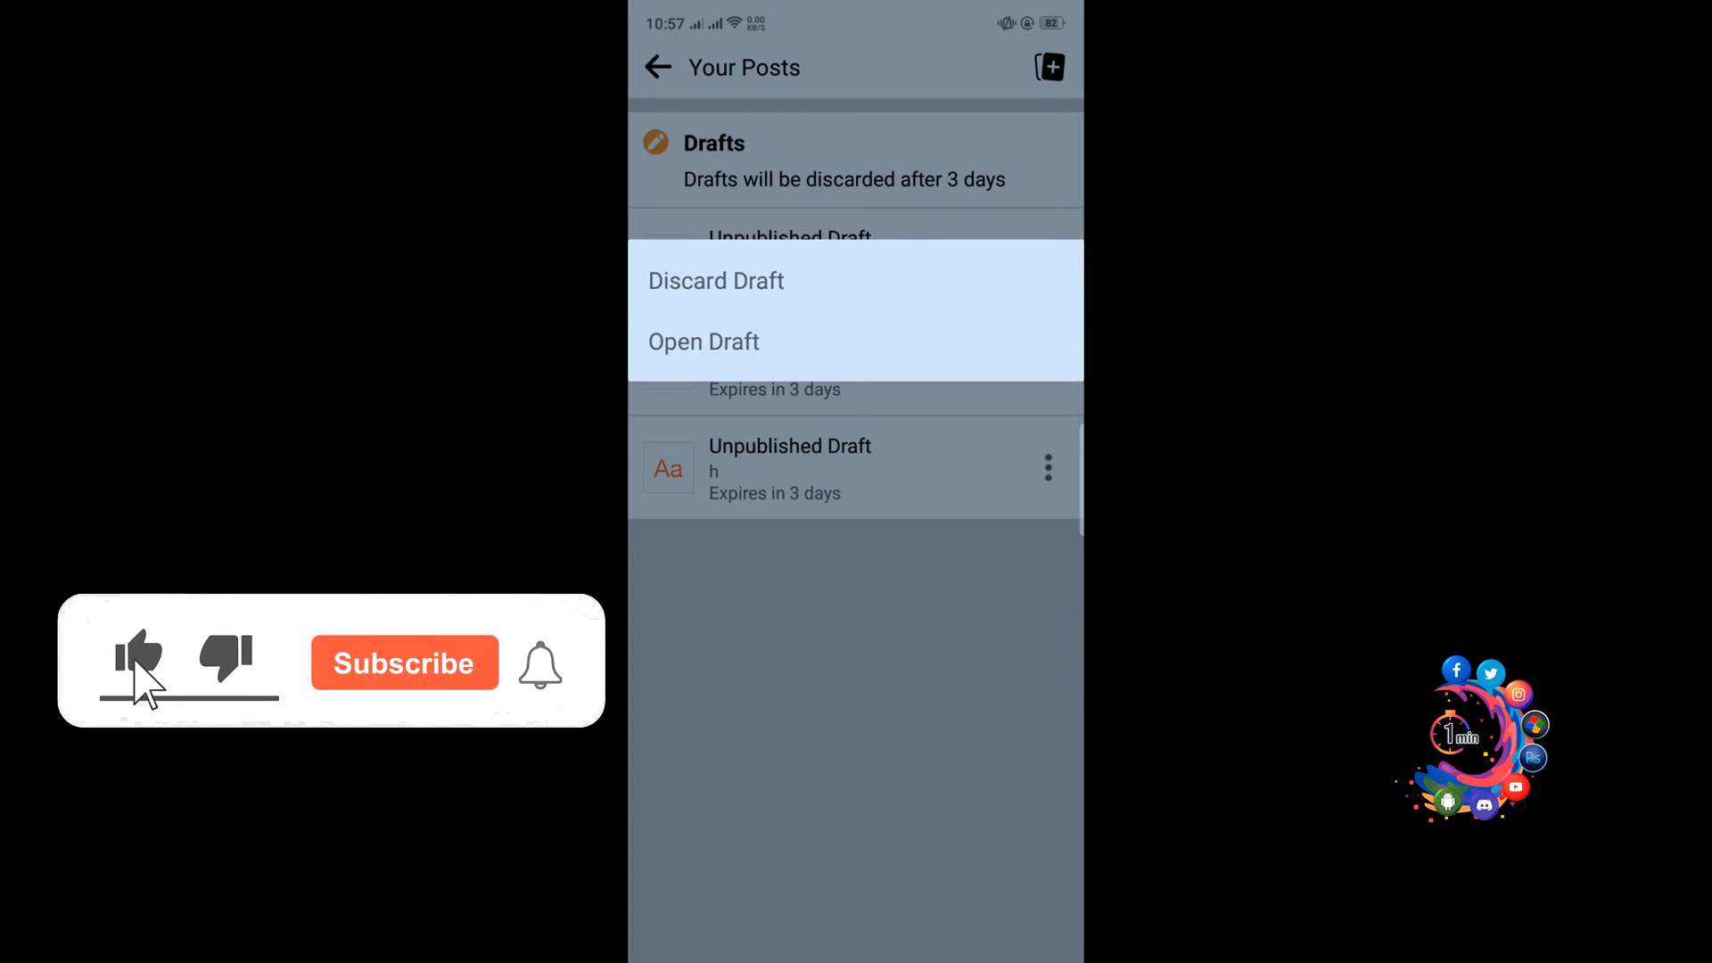
{"action": "left_click", "coordinate": [717, 281]}
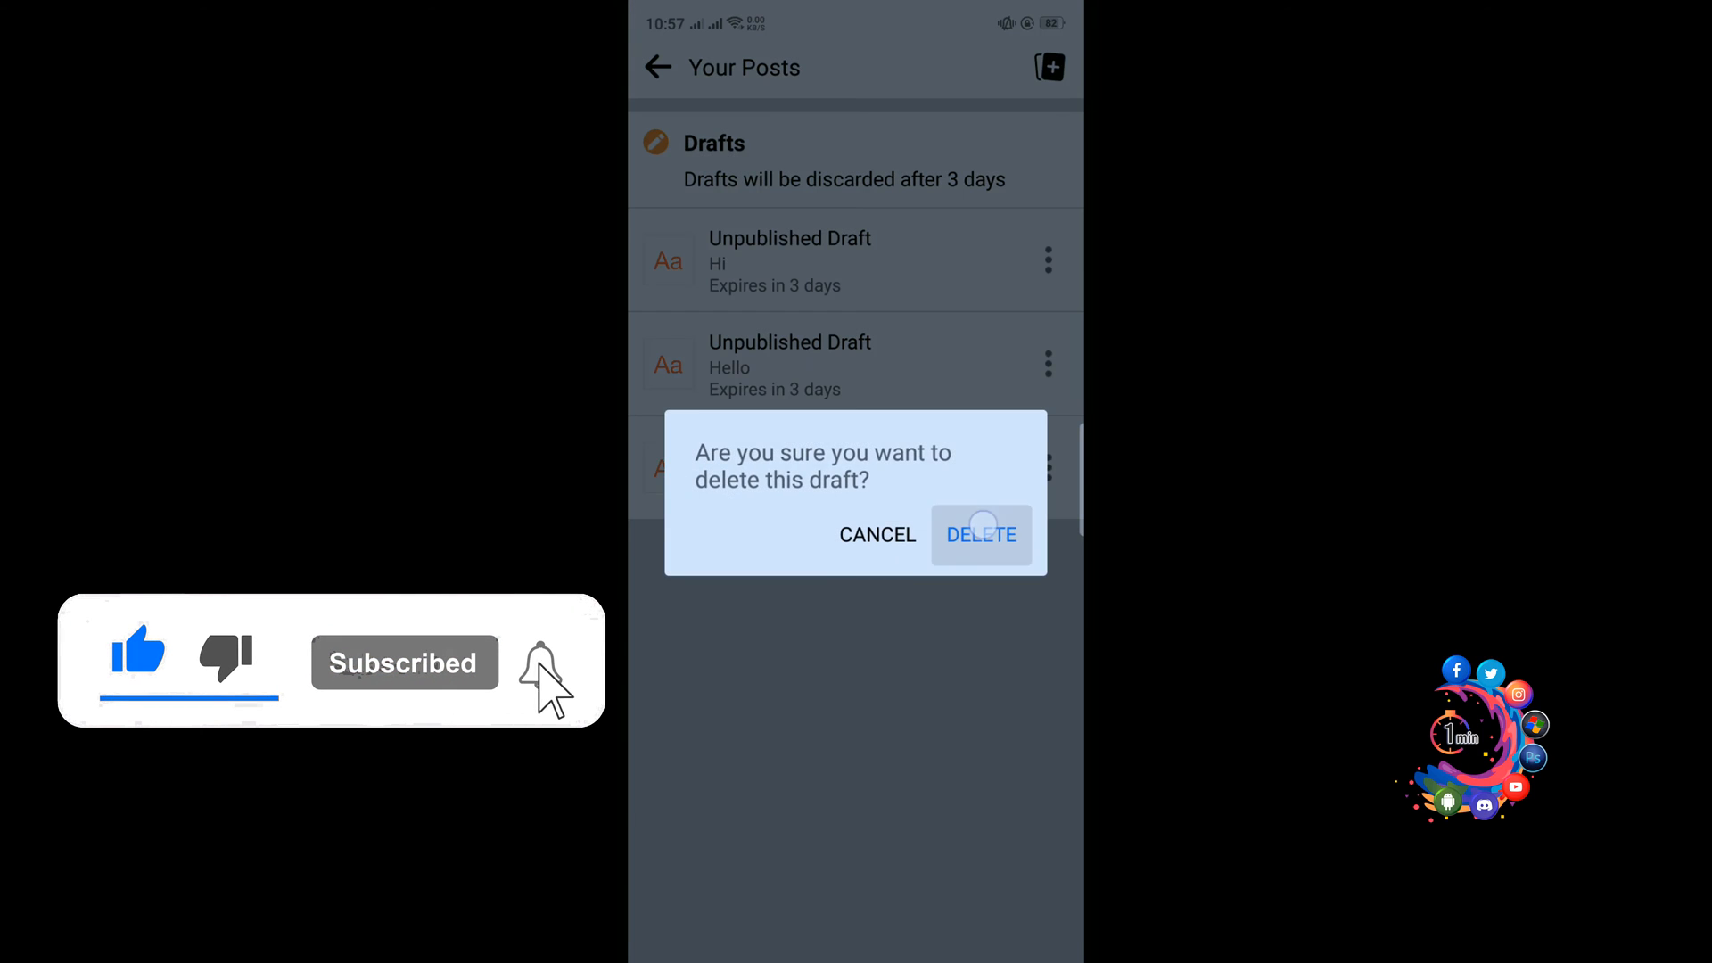
{"action": "left_click", "coordinate": [979, 535]}
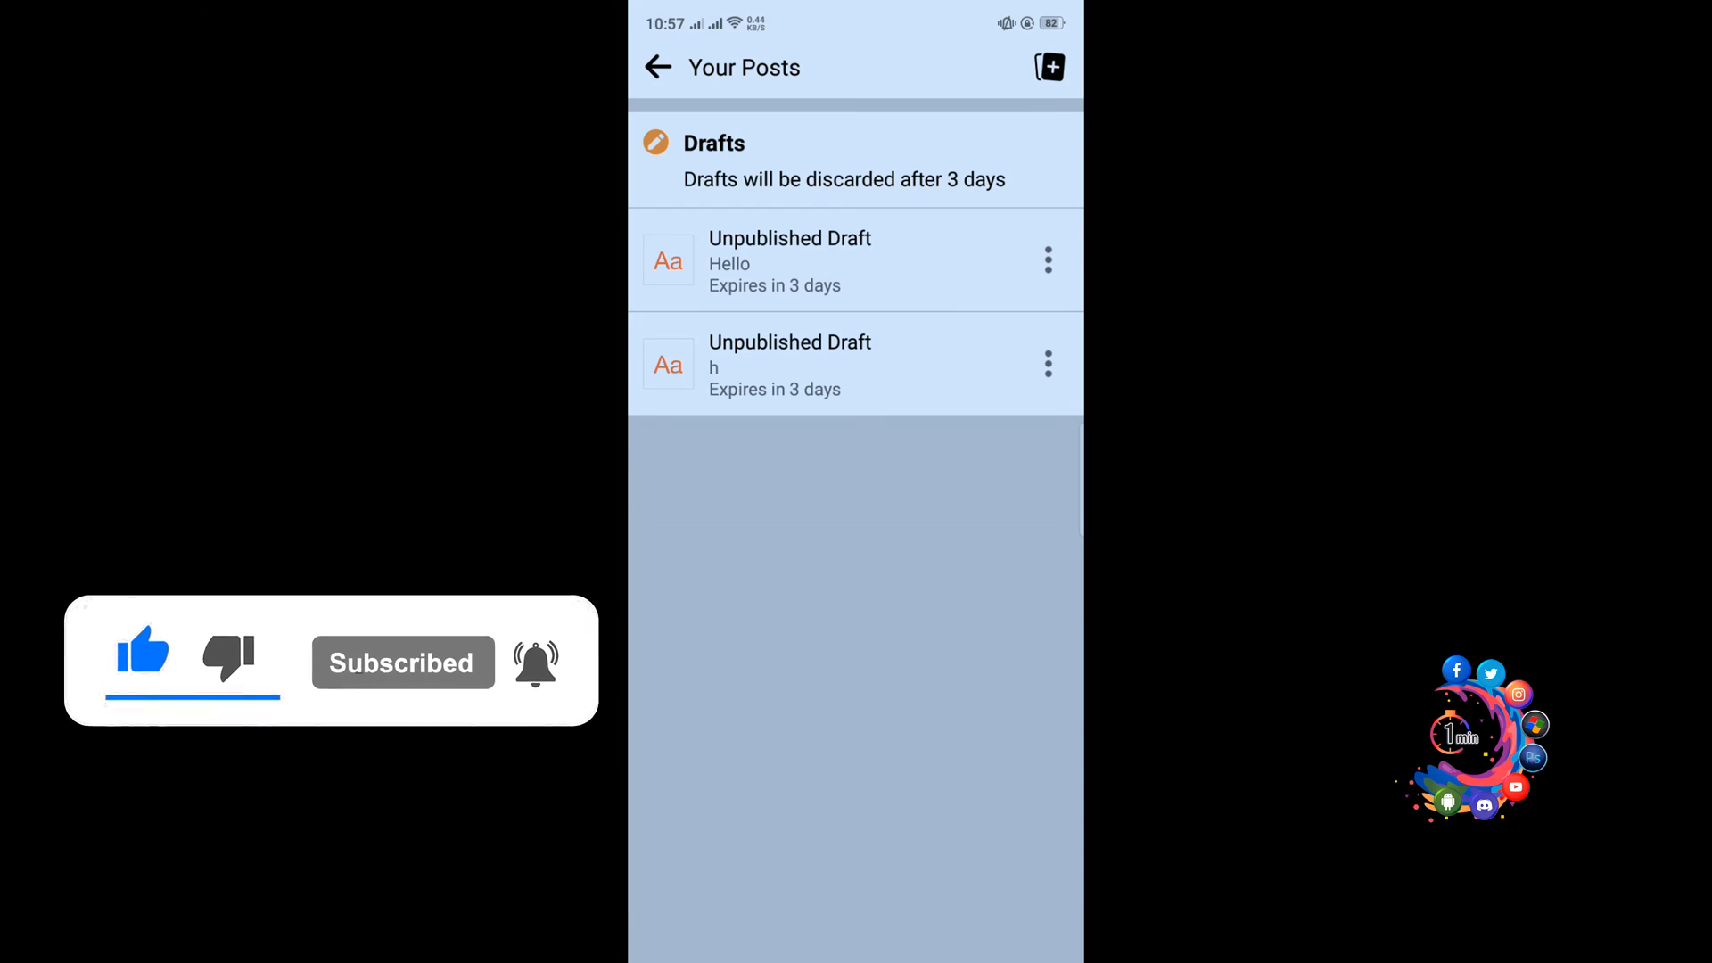